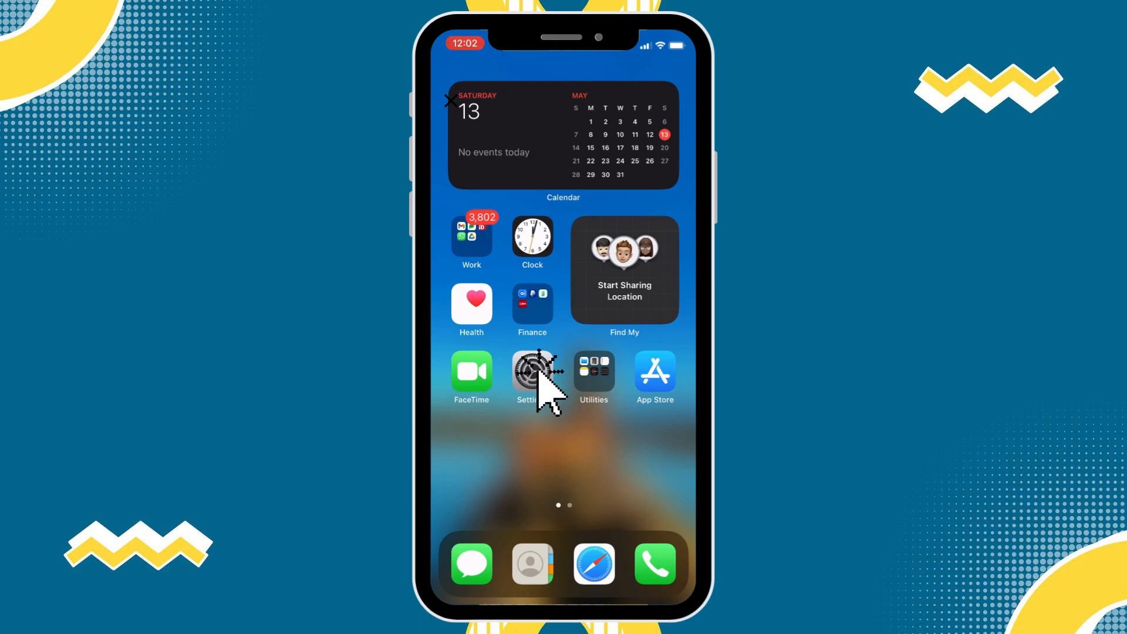
pyautogui.moveTo(549, 403)
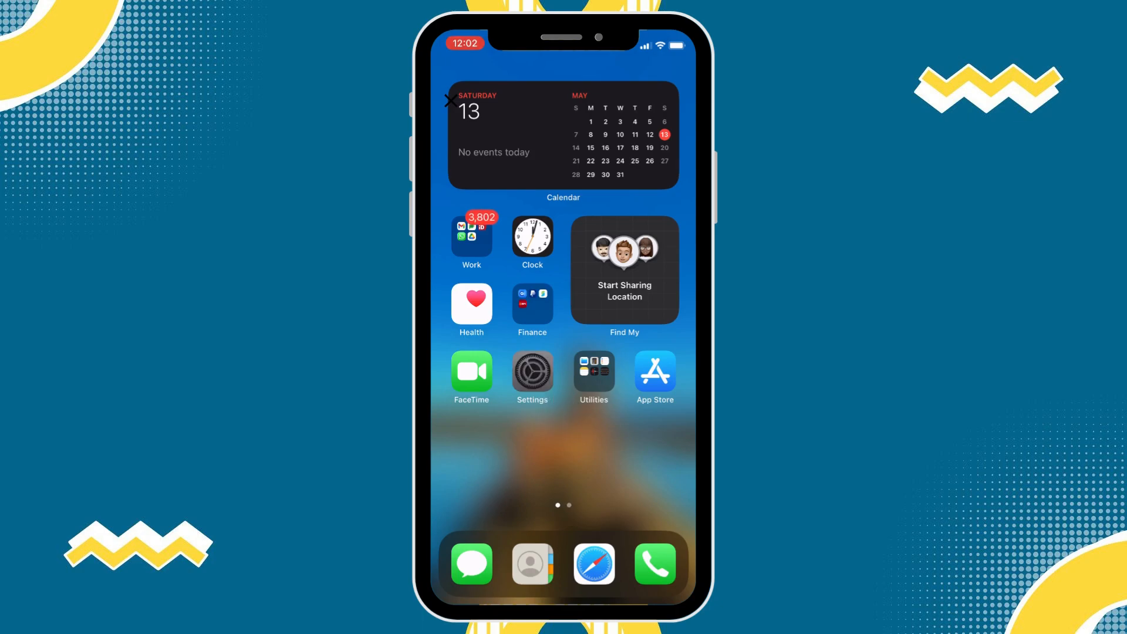
# - Launch Settings and go to the Messages settings page
pyautogui.click(532, 372)
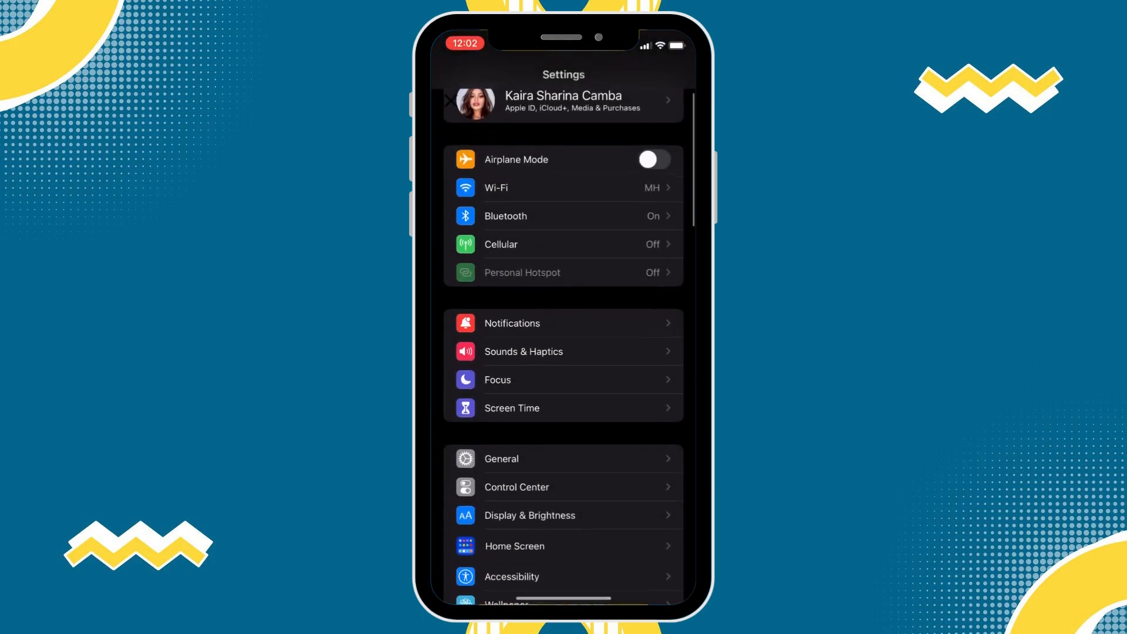
pyautogui.scroll(-3)
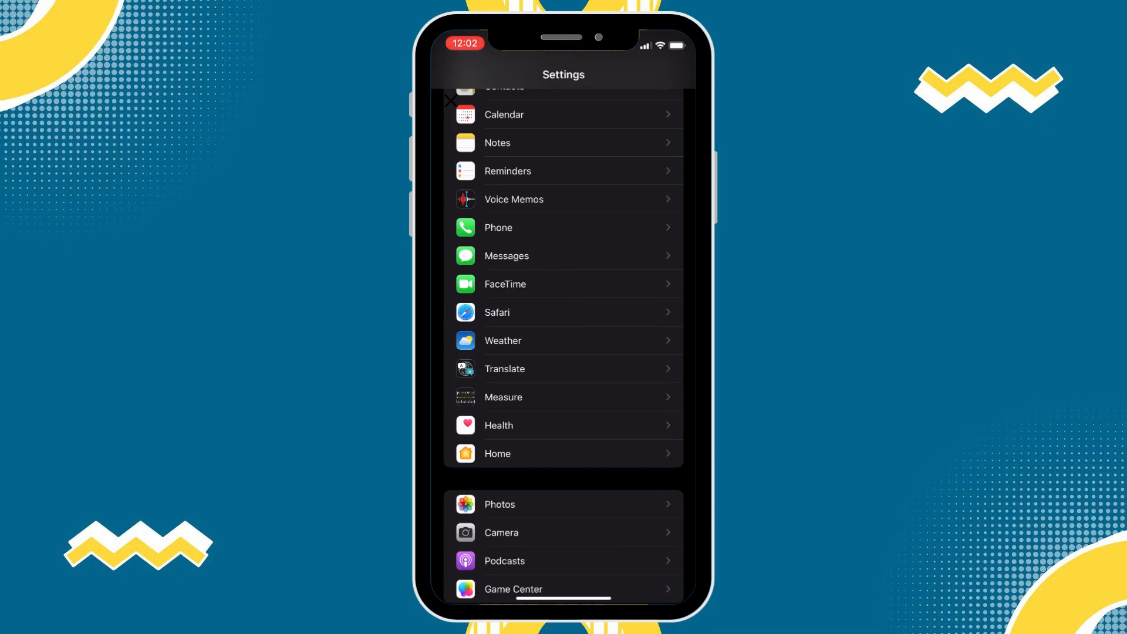
pyautogui.click(506, 256)
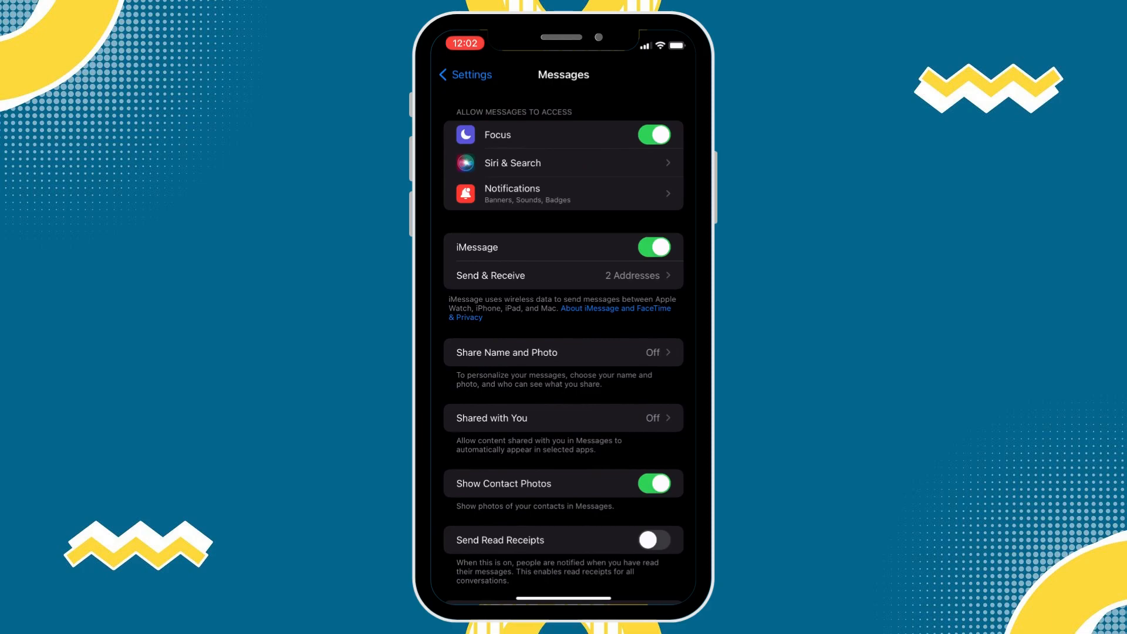
# - Under Audio Messages, switch the Raise to Listen toggle on
pyautogui.scroll(-3)
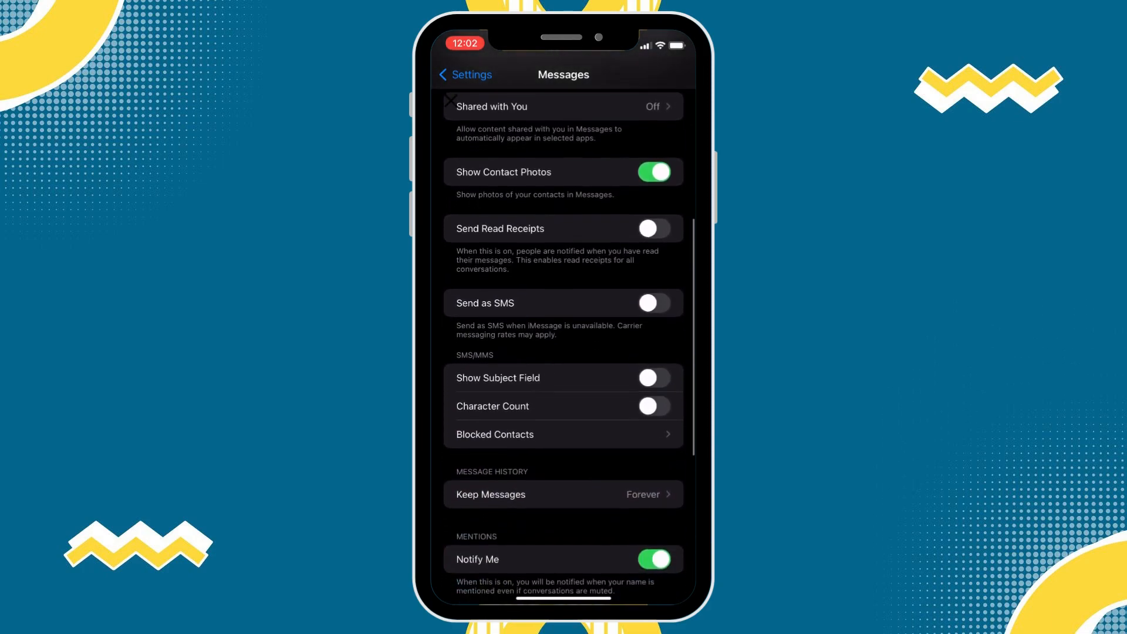
pyautogui.scroll(-3)
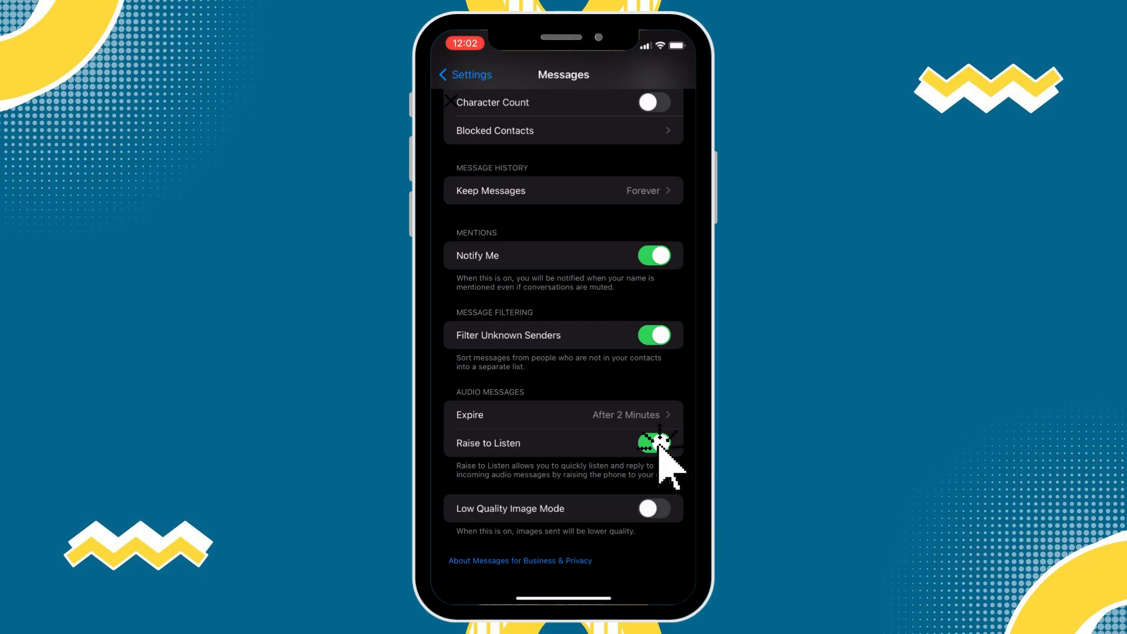
pyautogui.click(653, 442)
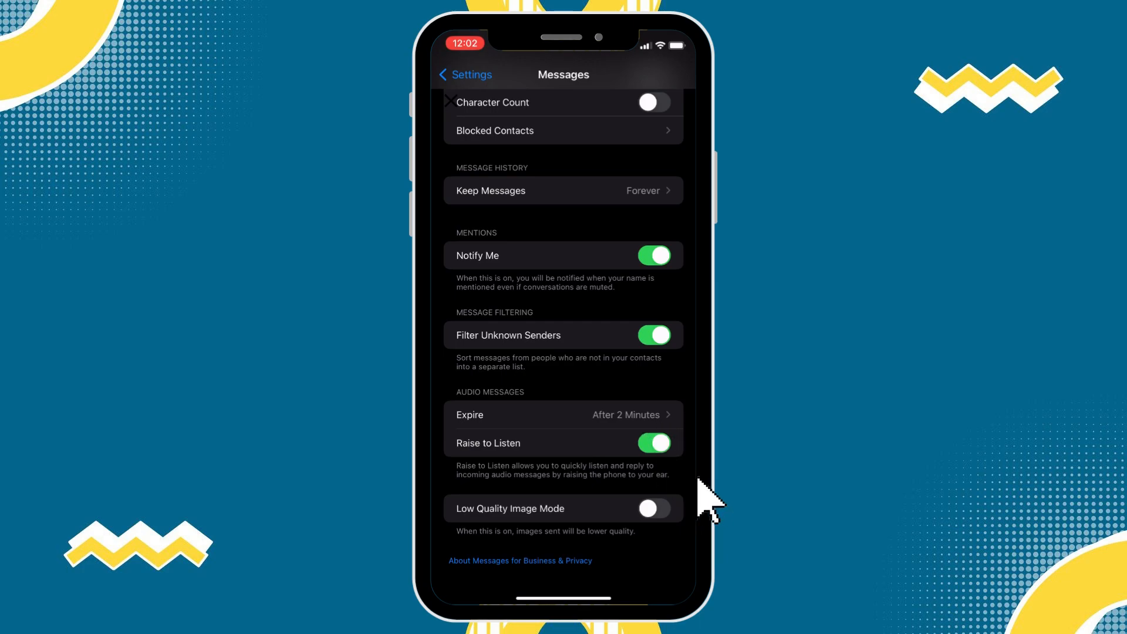
pyautogui.moveTo(664, 468)
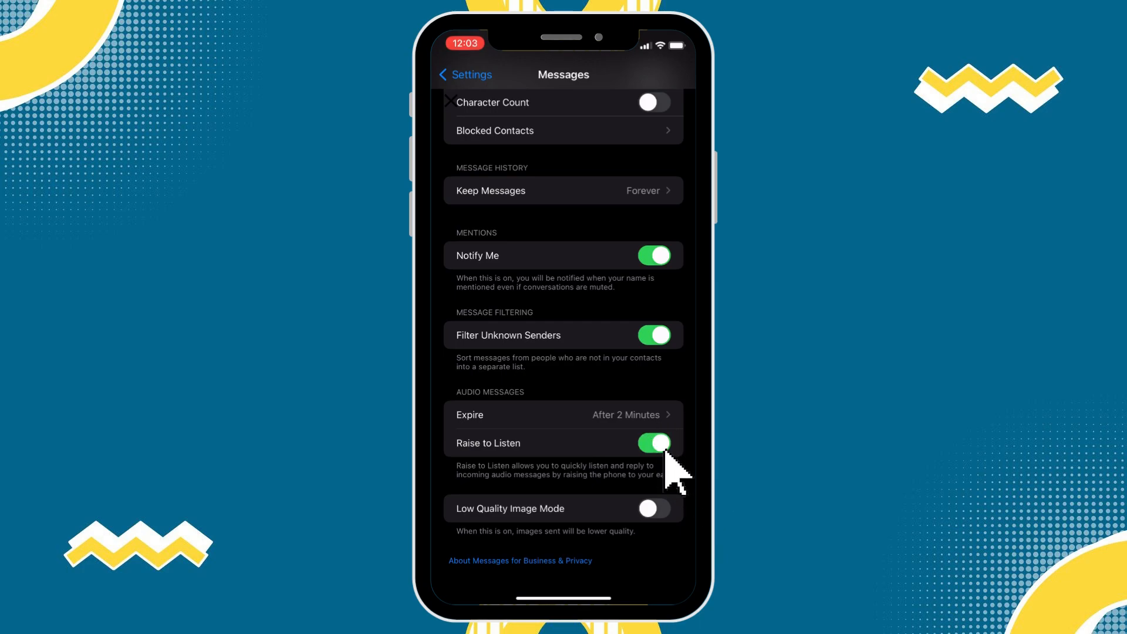
pyautogui.moveTo(690, 477)
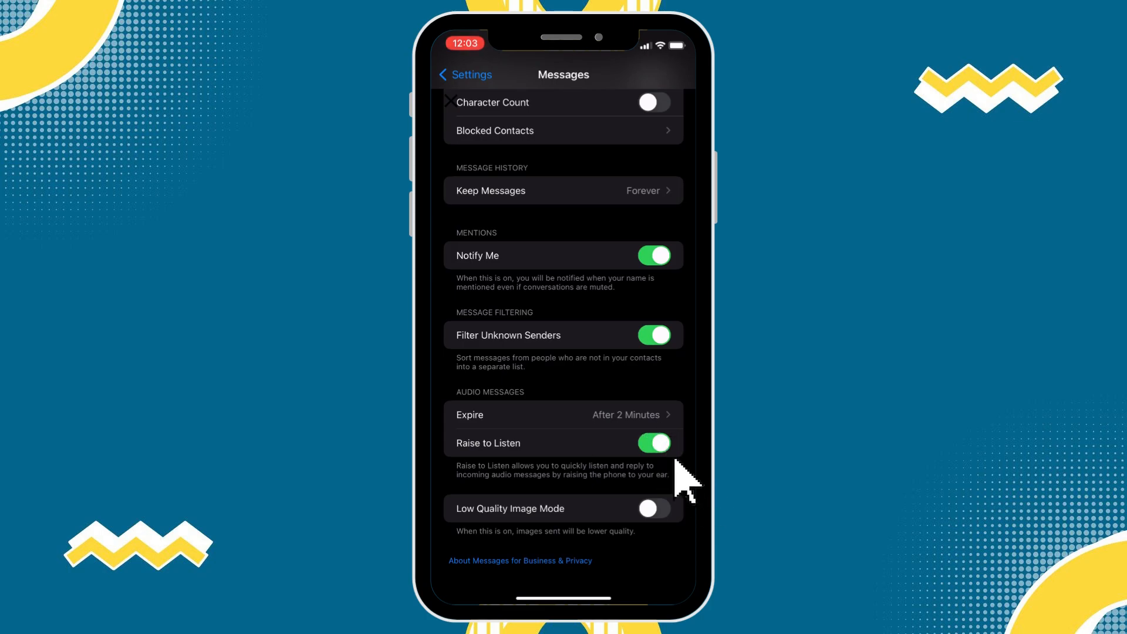
pyautogui.moveTo(678, 478)
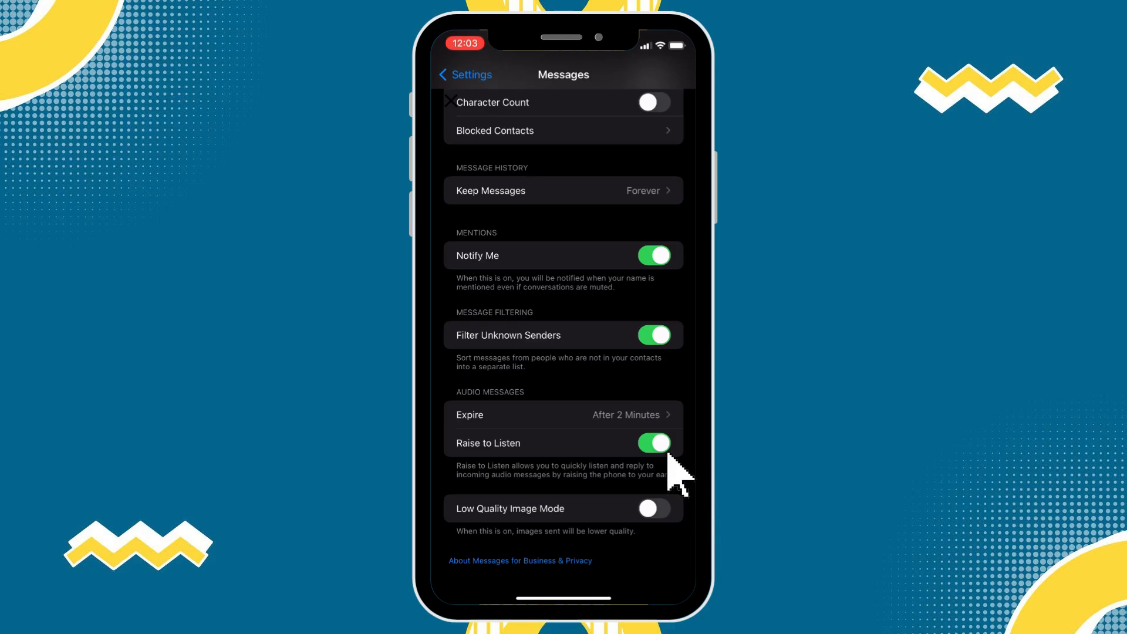
pyautogui.moveTo(664, 468)
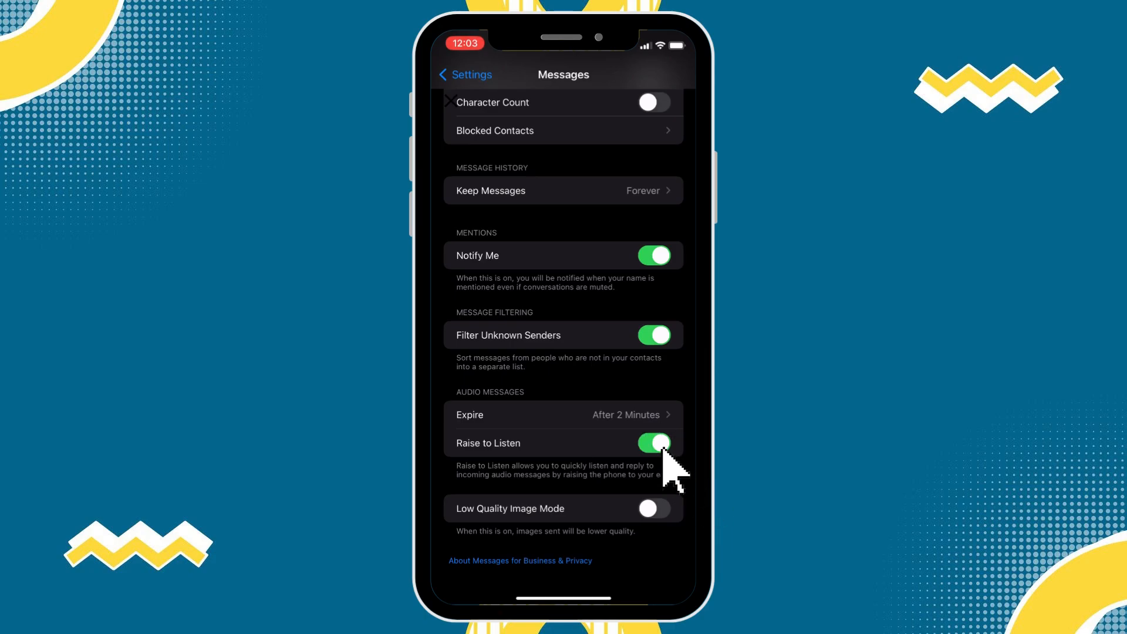
pyautogui.moveTo(687, 478)
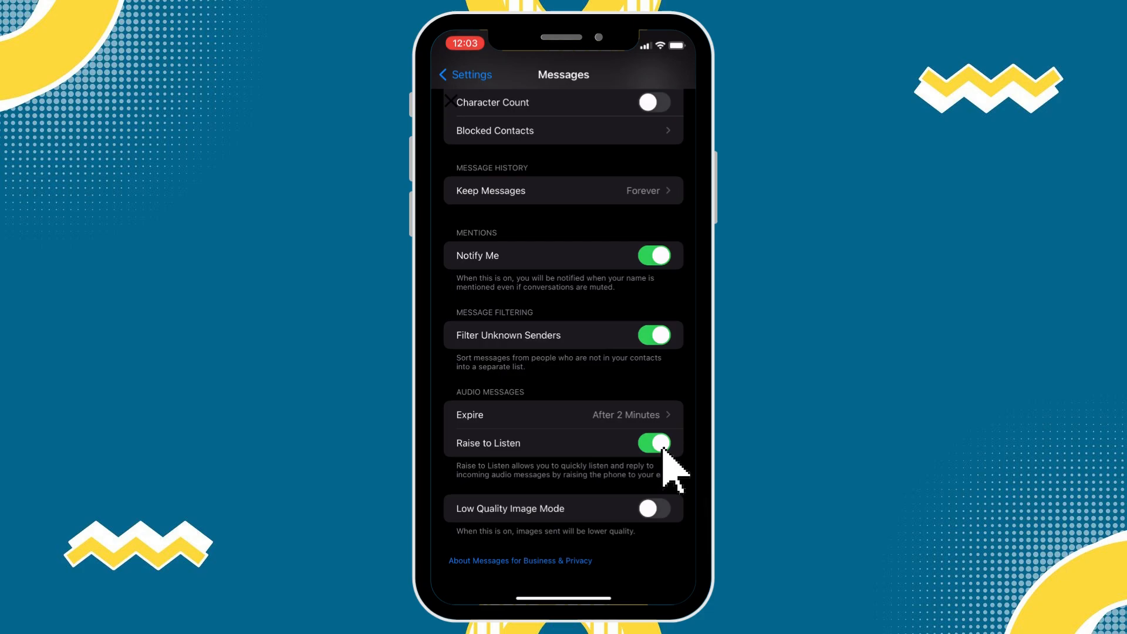
pyautogui.moveTo(711, 500)
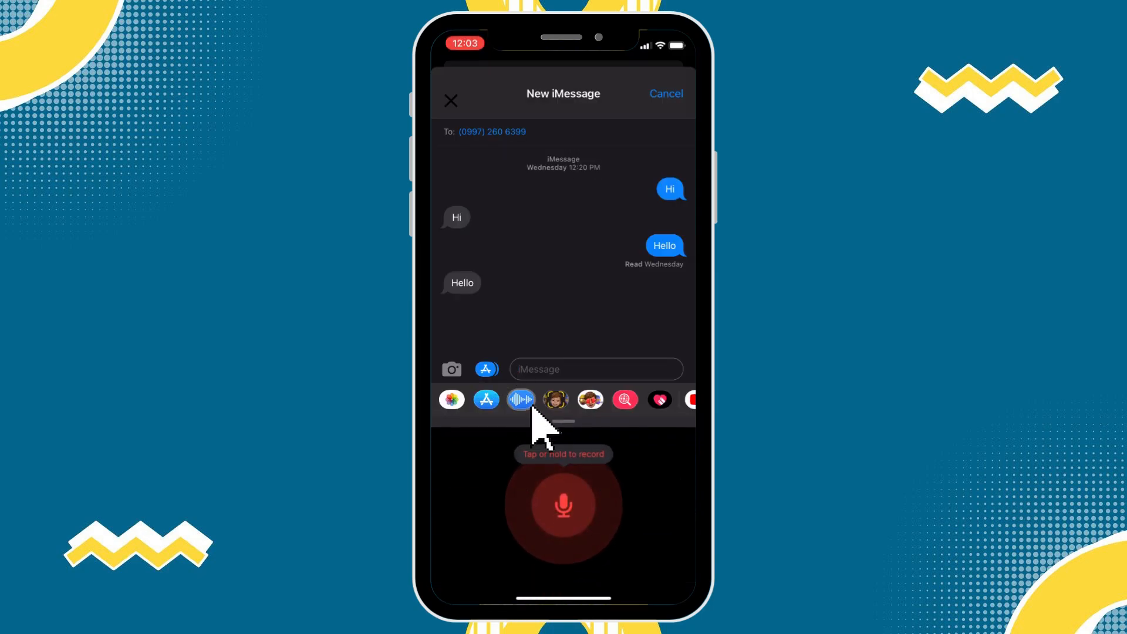
# - Record a roughly 4-second voice message and send it in the iMessage conversation
pyautogui.click(564, 506)
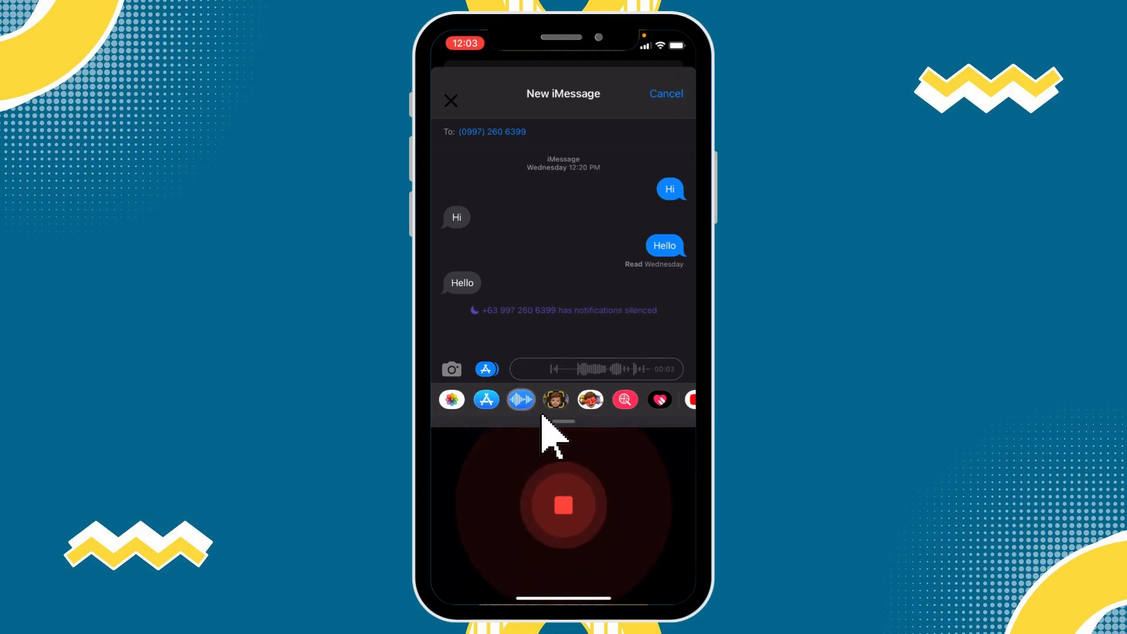
pyautogui.click(563, 505)
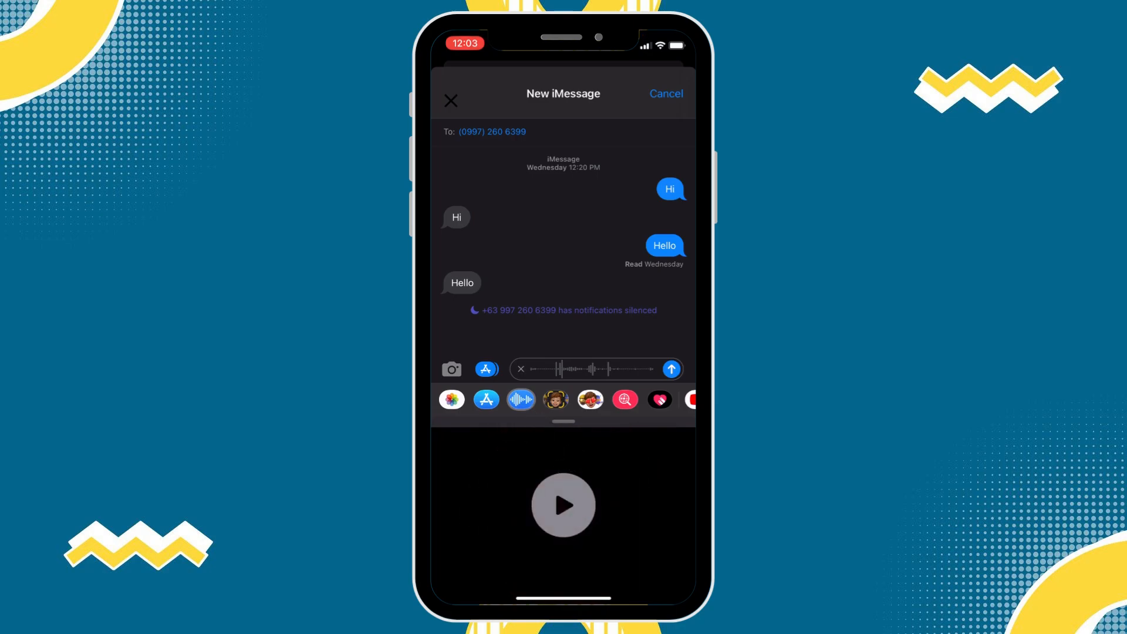
pyautogui.click(670, 369)
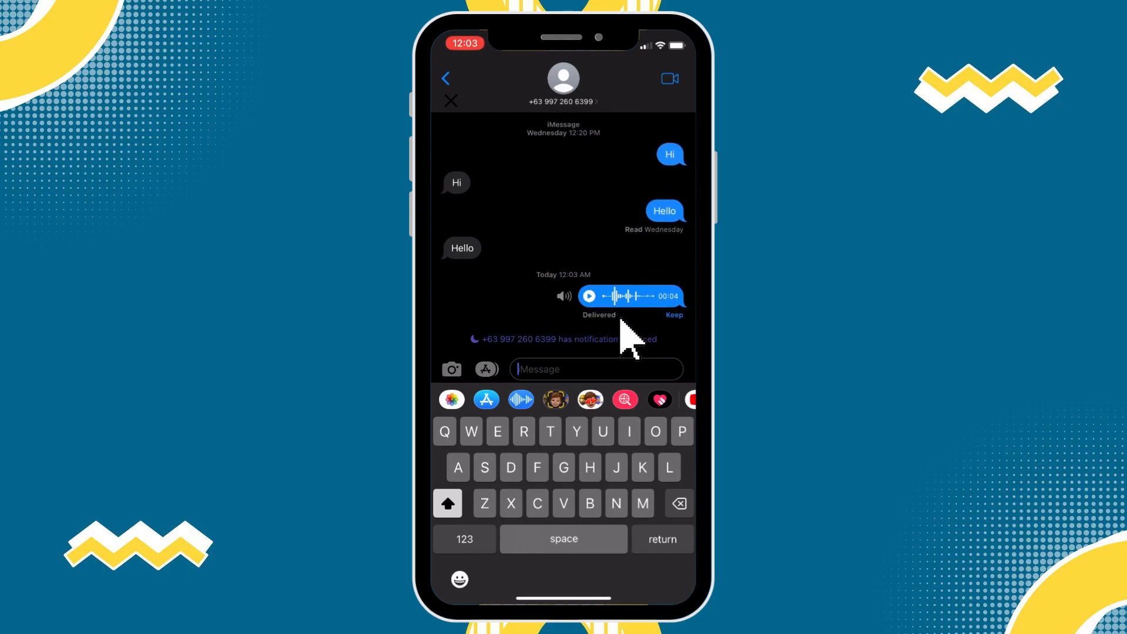
pyautogui.click(588, 296)
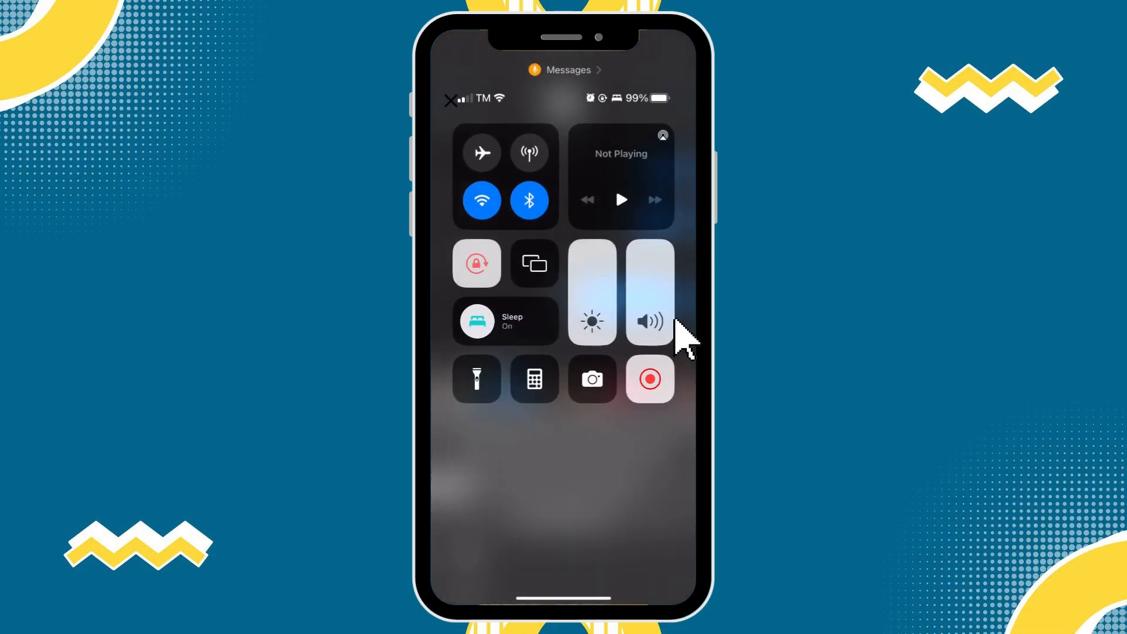
pyautogui.moveTo(654, 316)
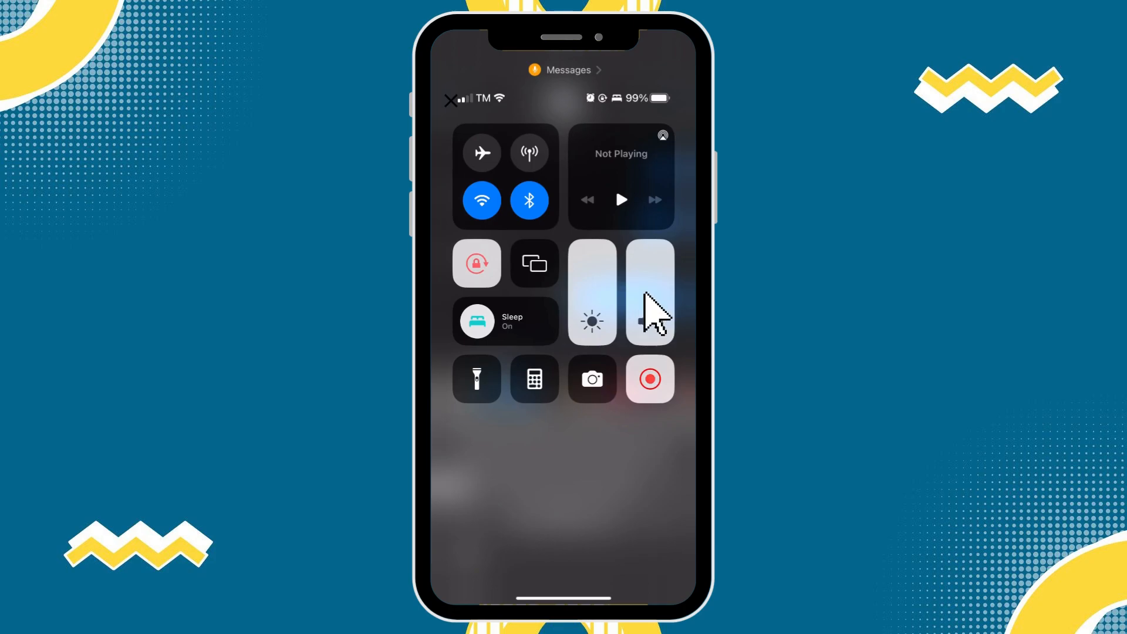
pyautogui.moveTo(661, 319)
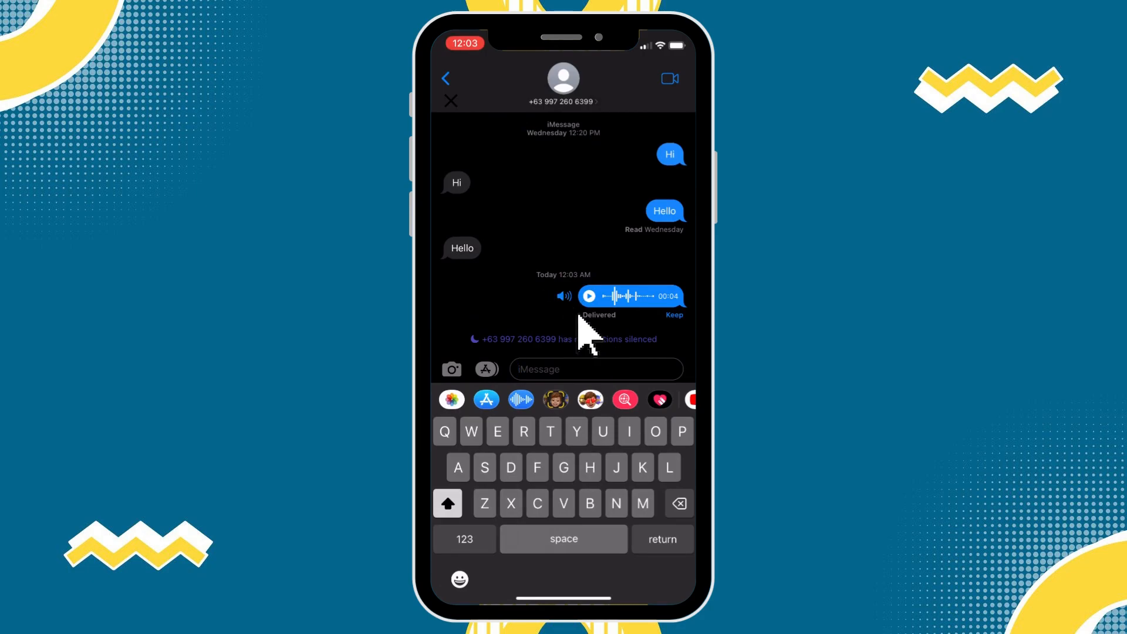
pyautogui.click(588, 296)
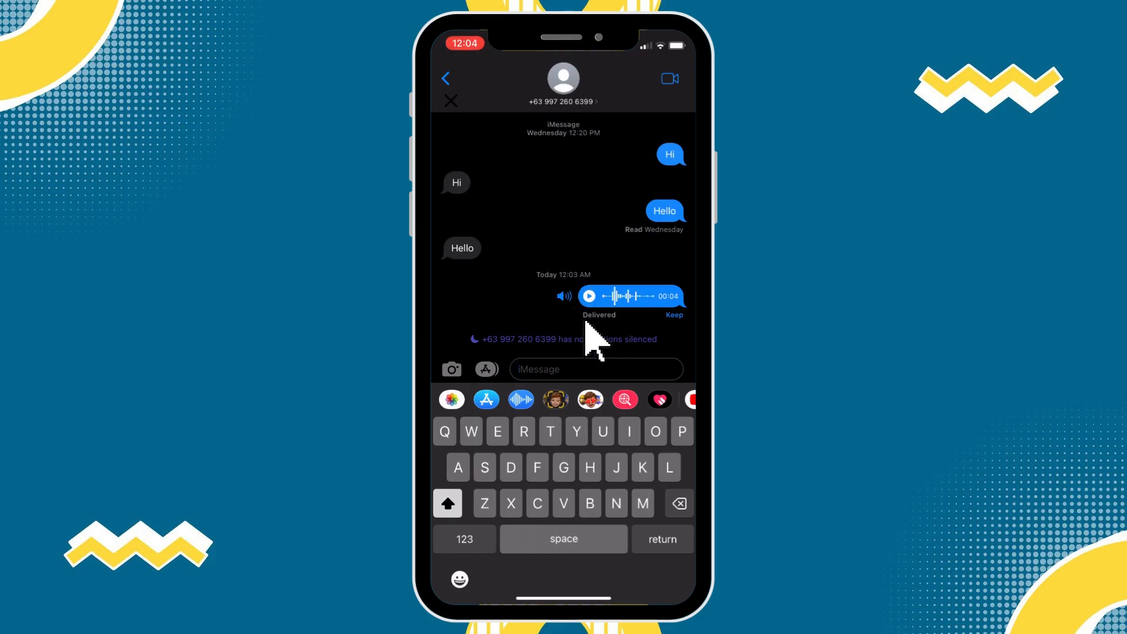
pyautogui.moveTo(575, 324)
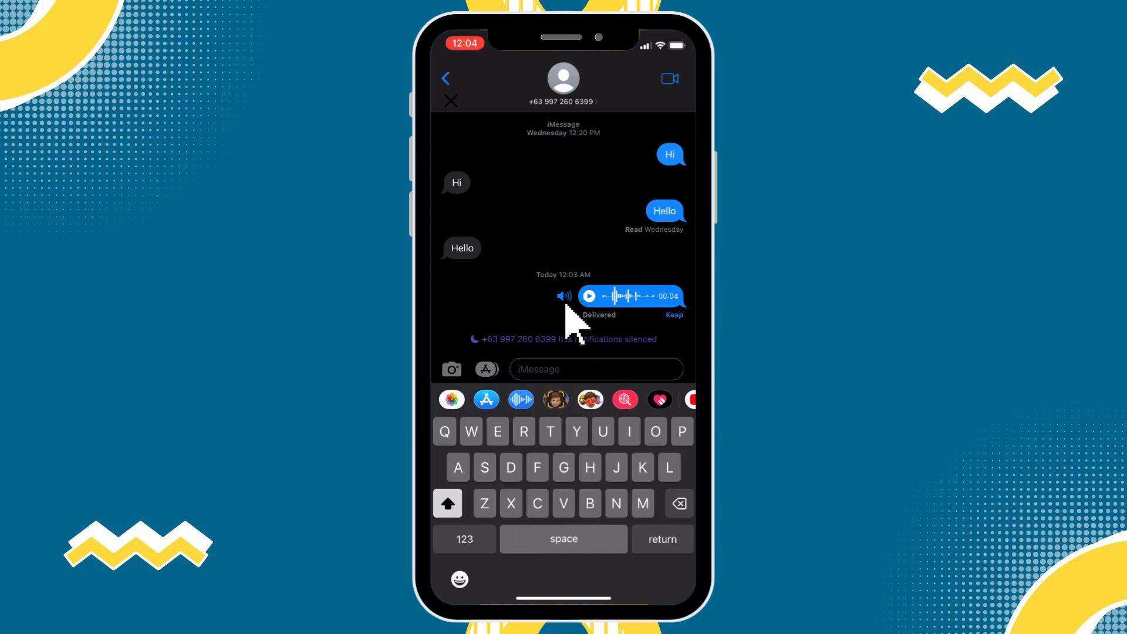
pyautogui.moveTo(604, 349)
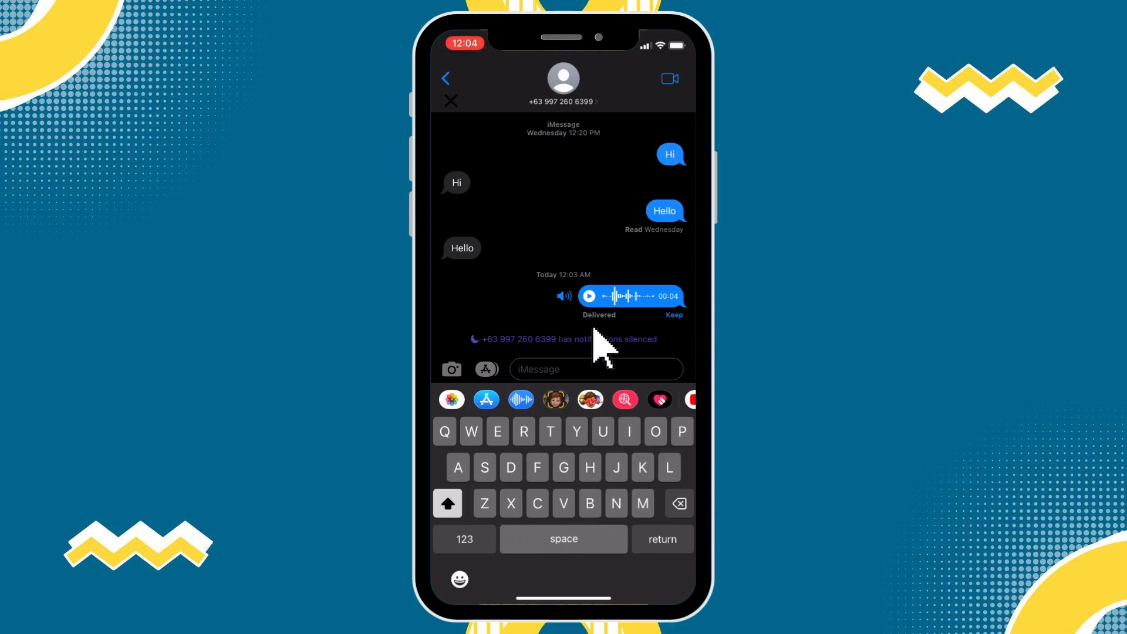
pyautogui.moveTo(572, 320)
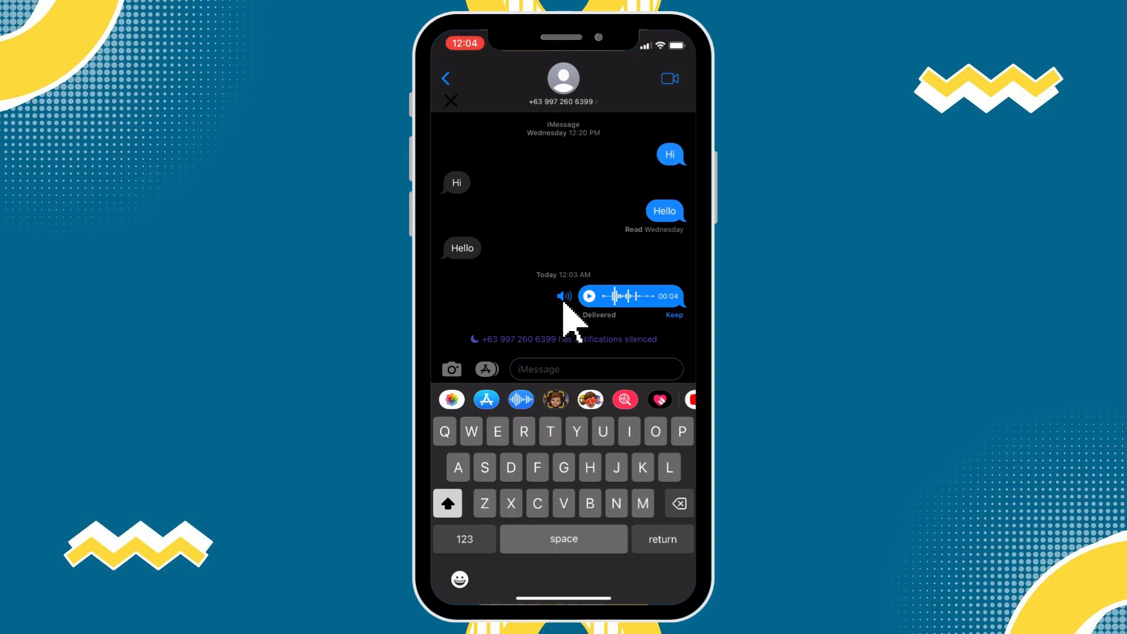
pyautogui.moveTo(607, 352)
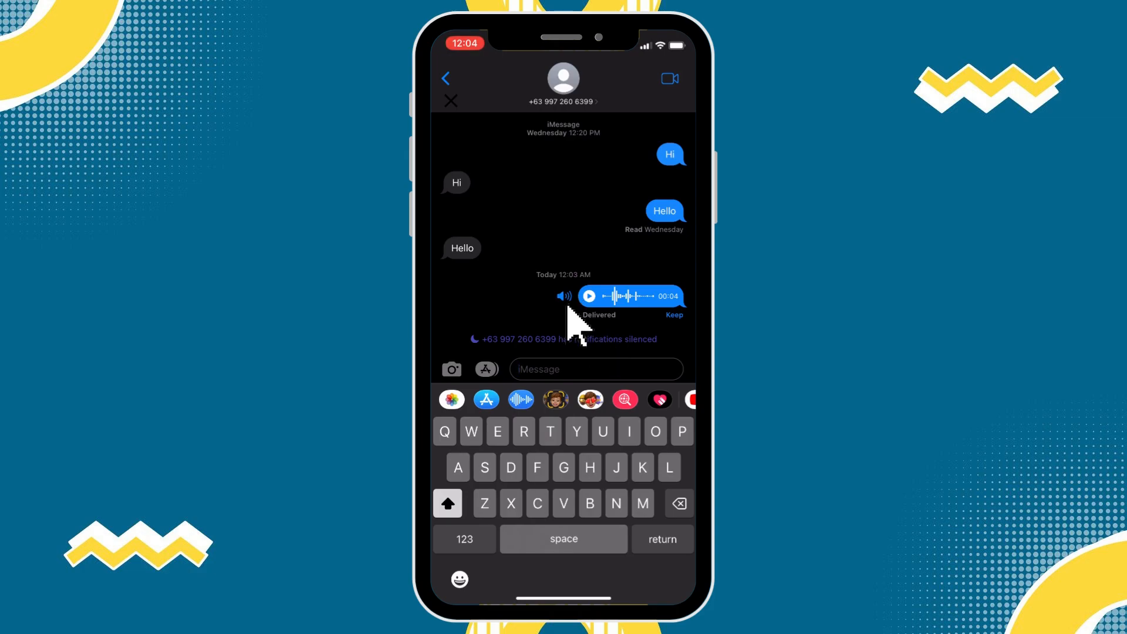
pyautogui.moveTo(588, 338)
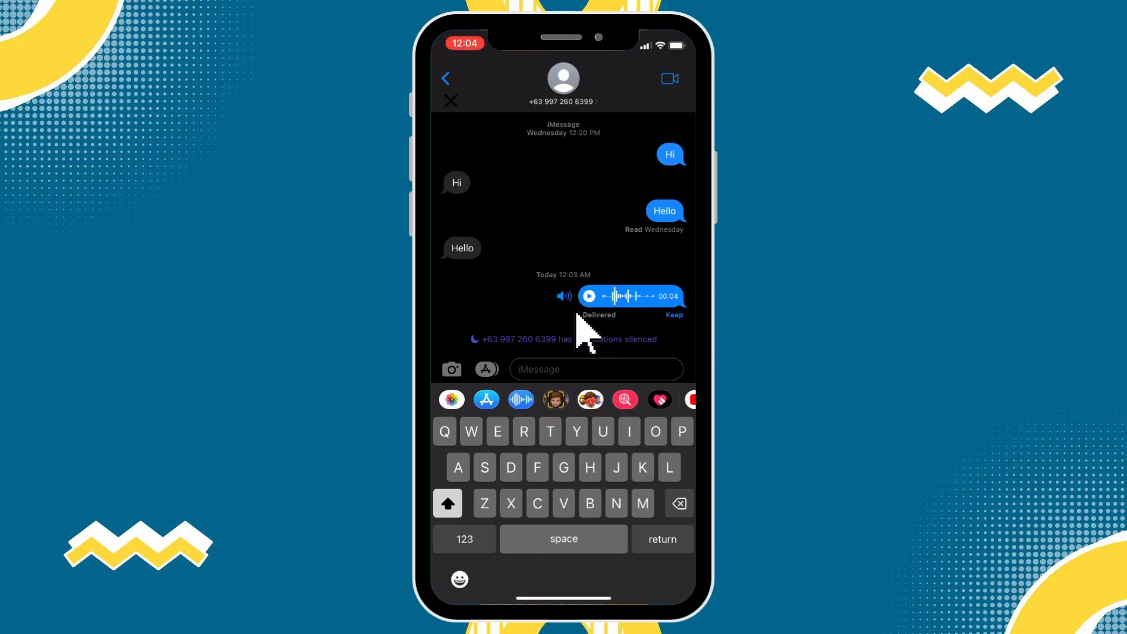
pyautogui.moveTo(576, 324)
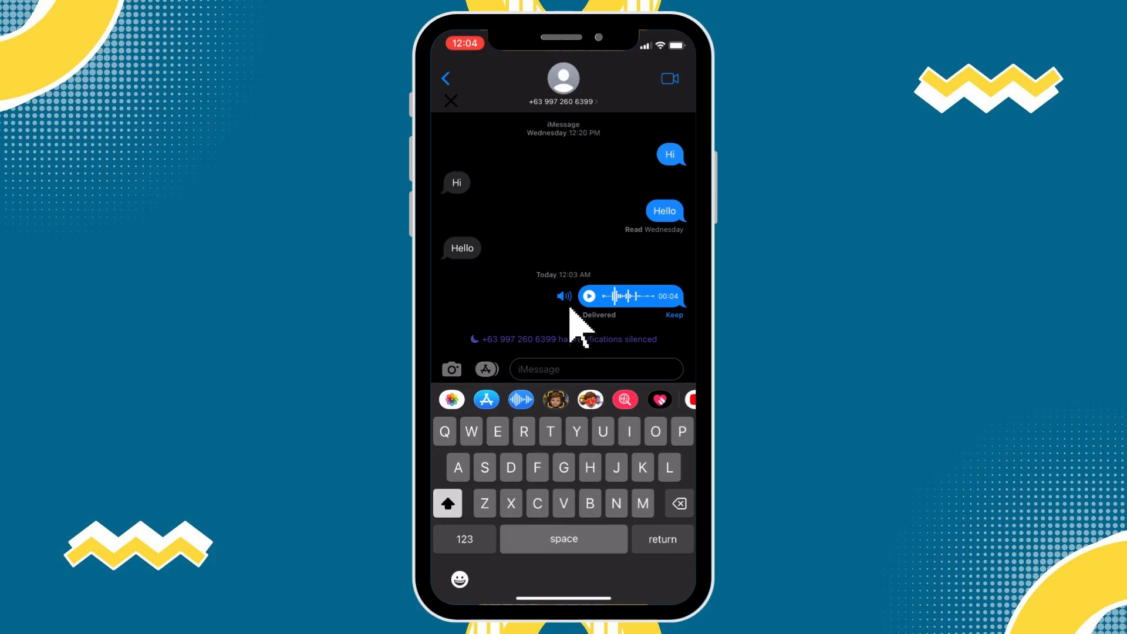
pyautogui.moveTo(589, 352)
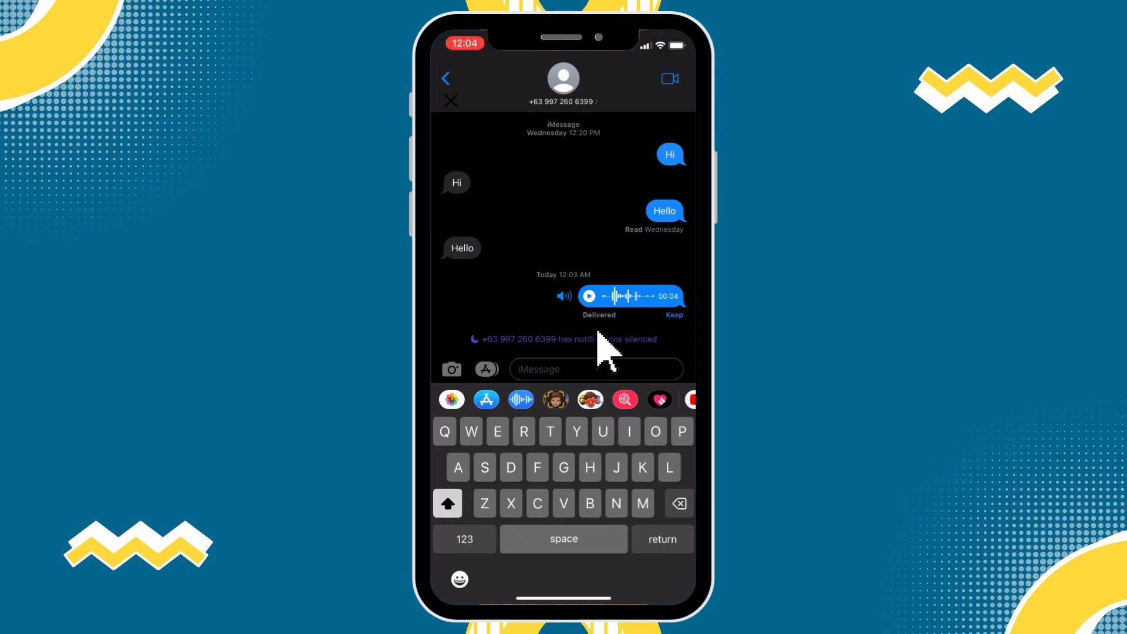
pyautogui.moveTo(576, 331)
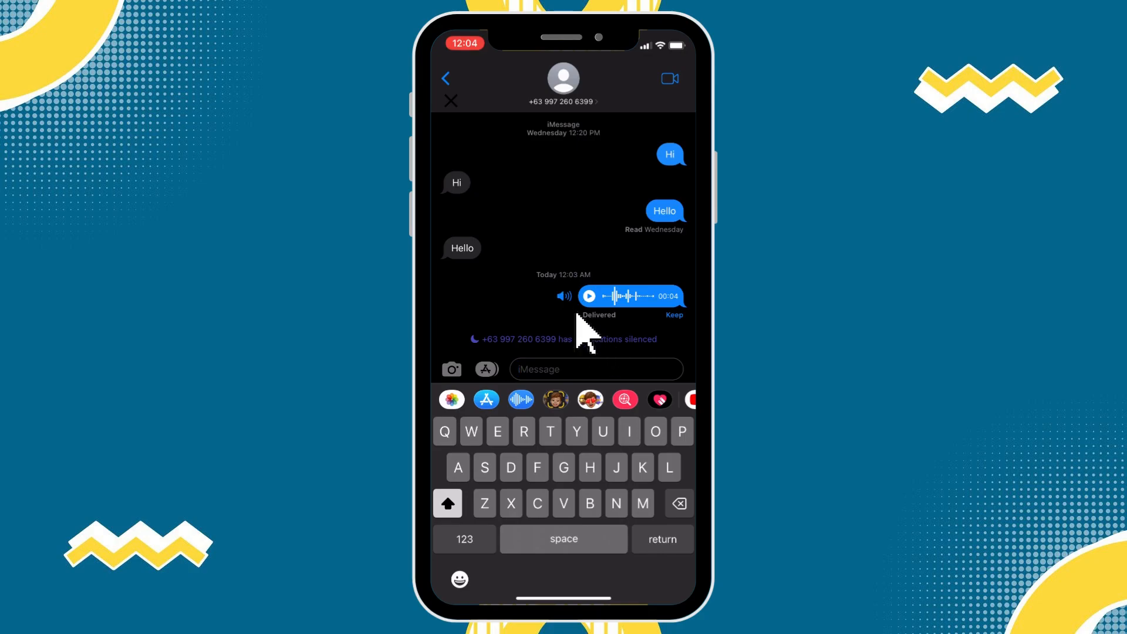
pyautogui.moveTo(575, 324)
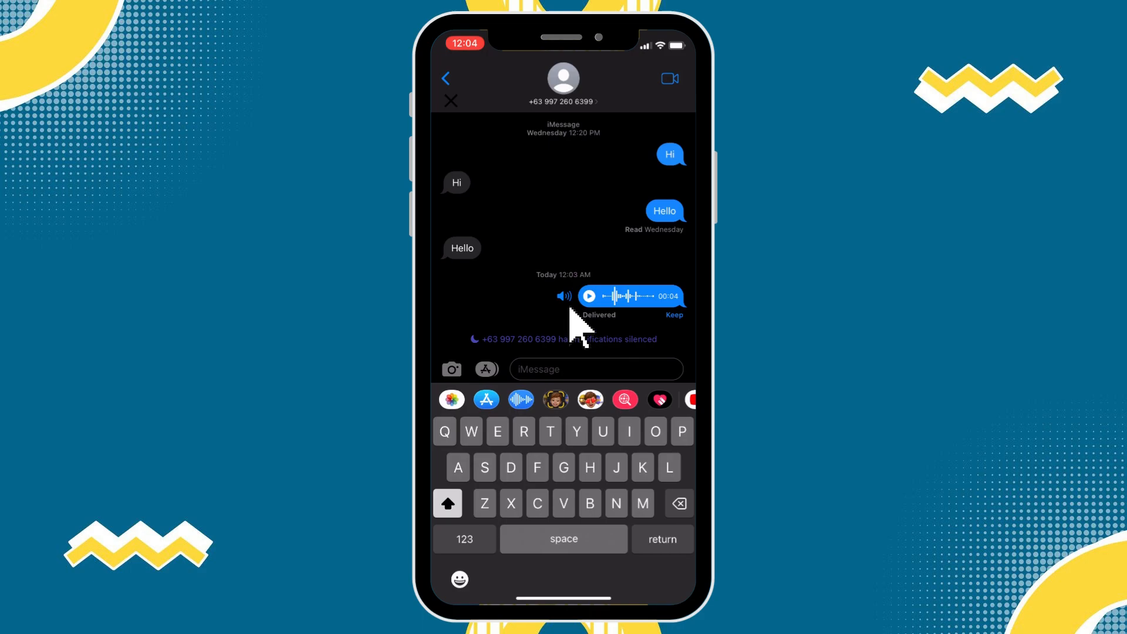
pyautogui.moveTo(611, 360)
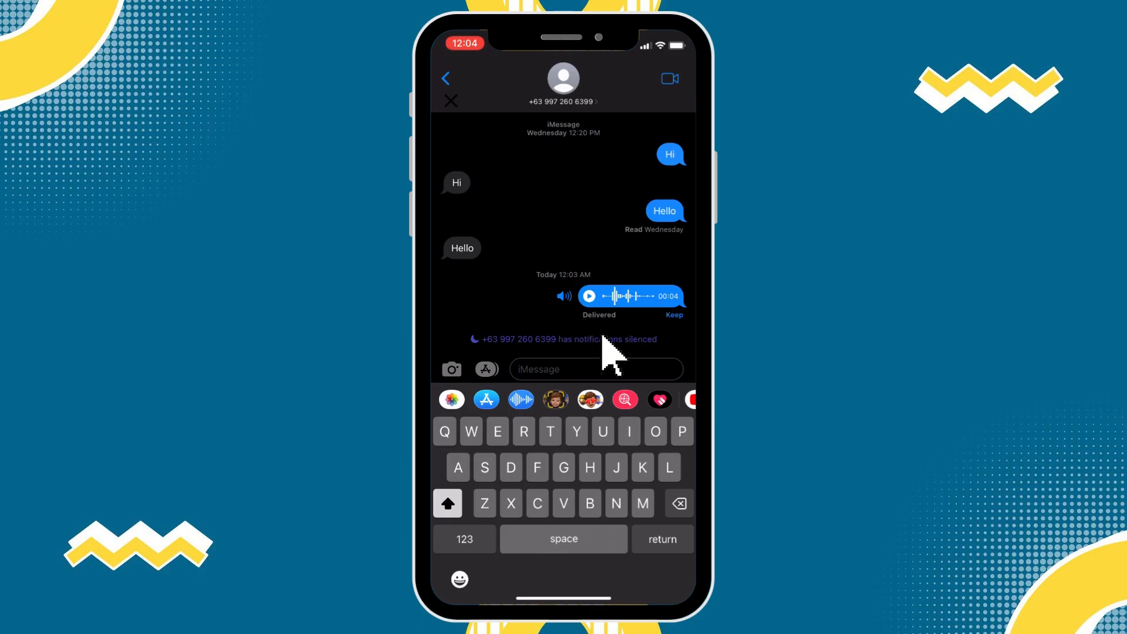
pyautogui.moveTo(566, 309)
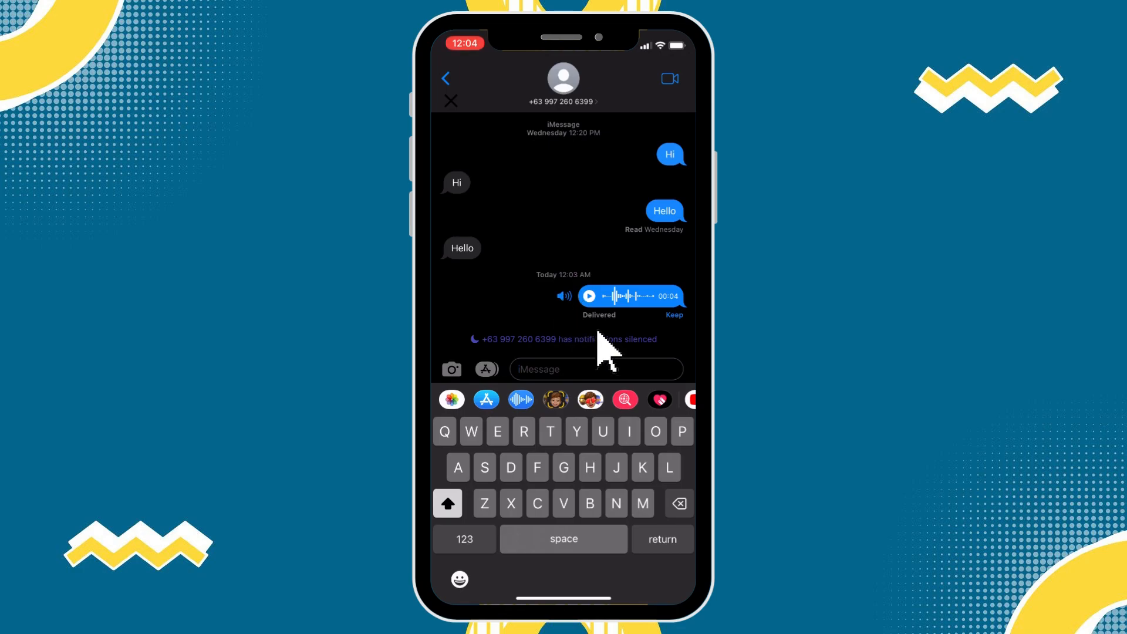
pyautogui.moveTo(569, 324)
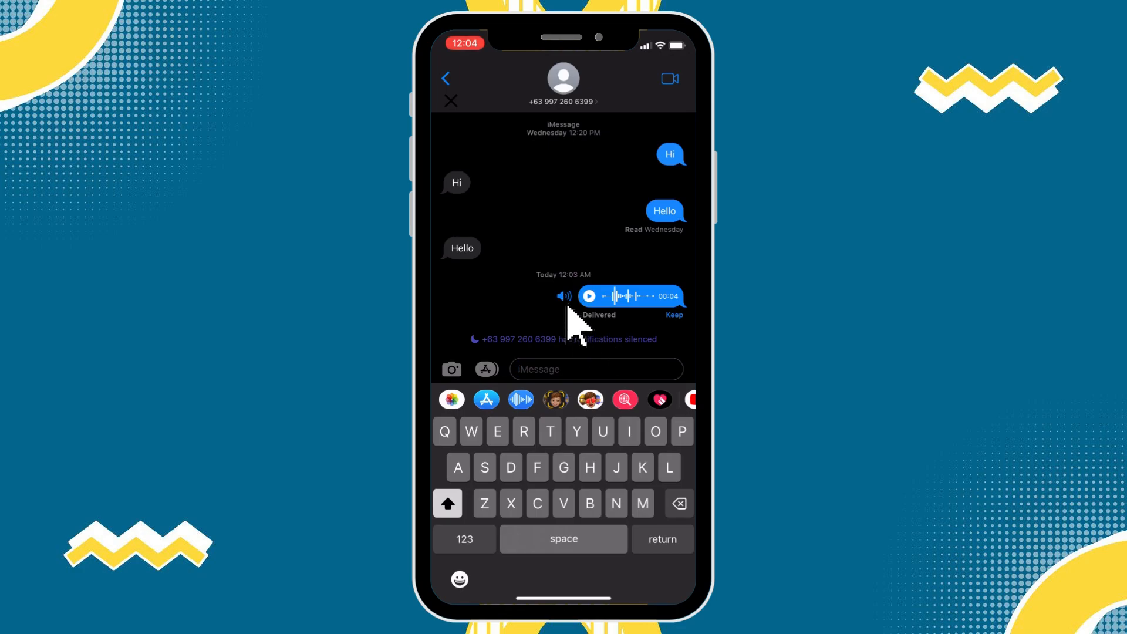